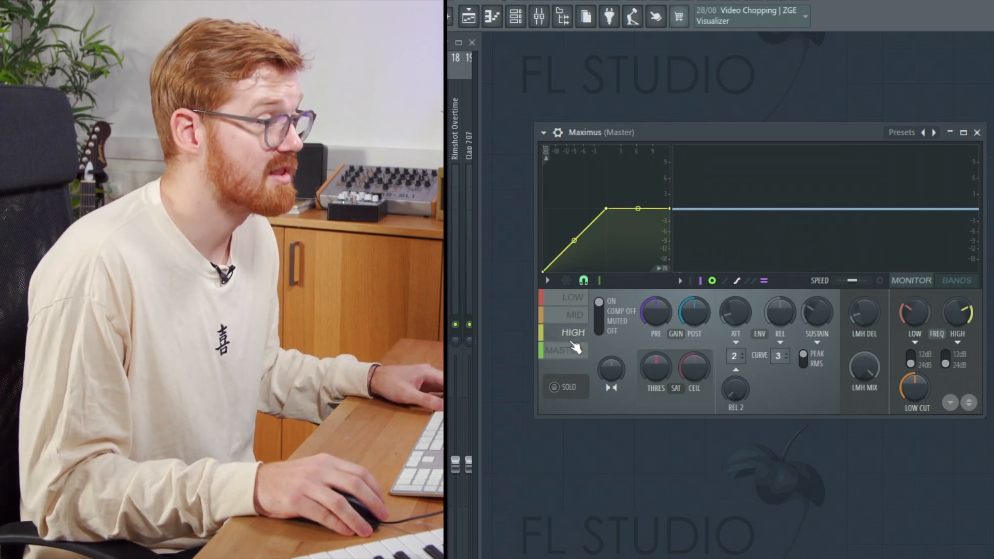
- Show the master band's compression curve in the Maximus window on the master track
{"action": "left_click", "coordinate": [563, 351]}
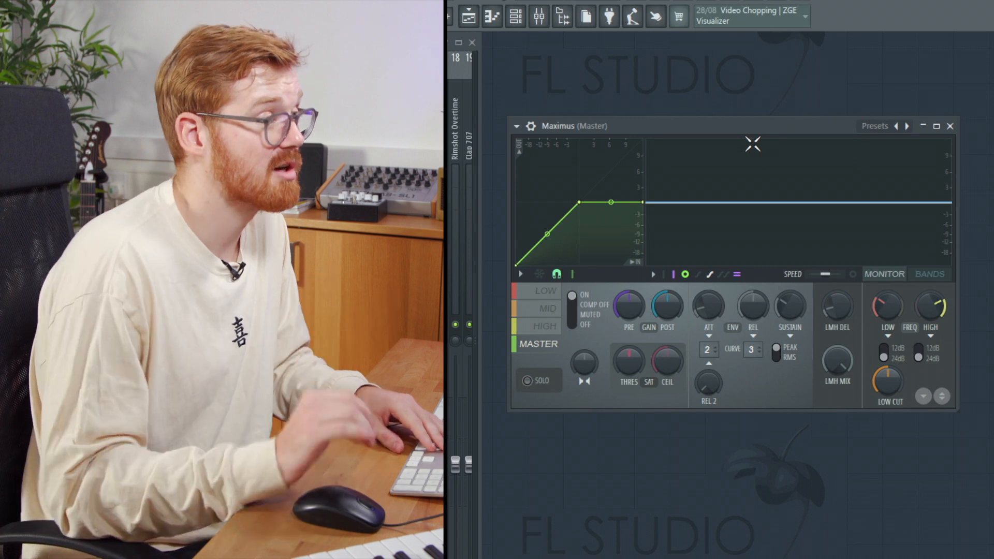
{"action": "mouse_move", "coordinate": [785, 127]}
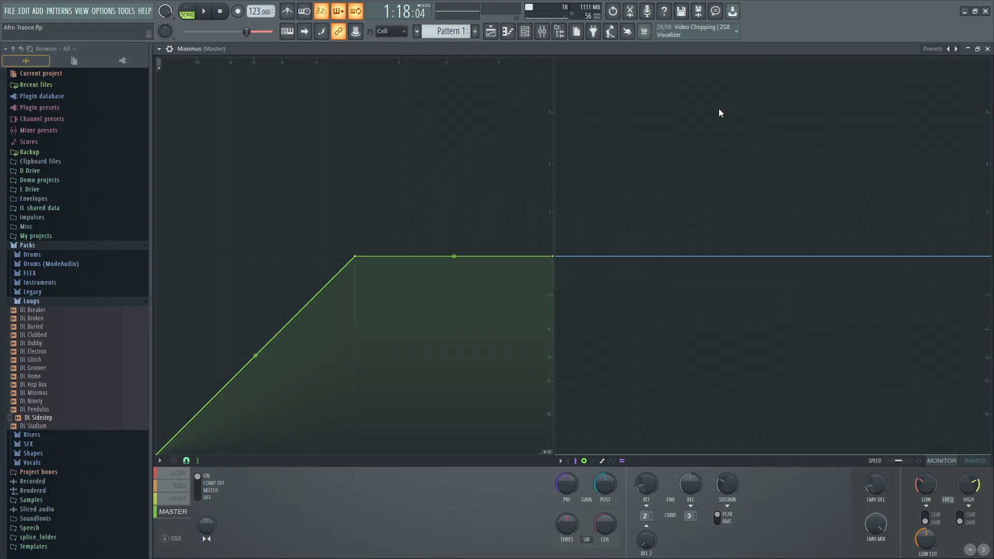
- Maximize the Maximus window and step through the bands to display the low band's red curve
{"action": "left_click", "coordinate": [203, 10]}
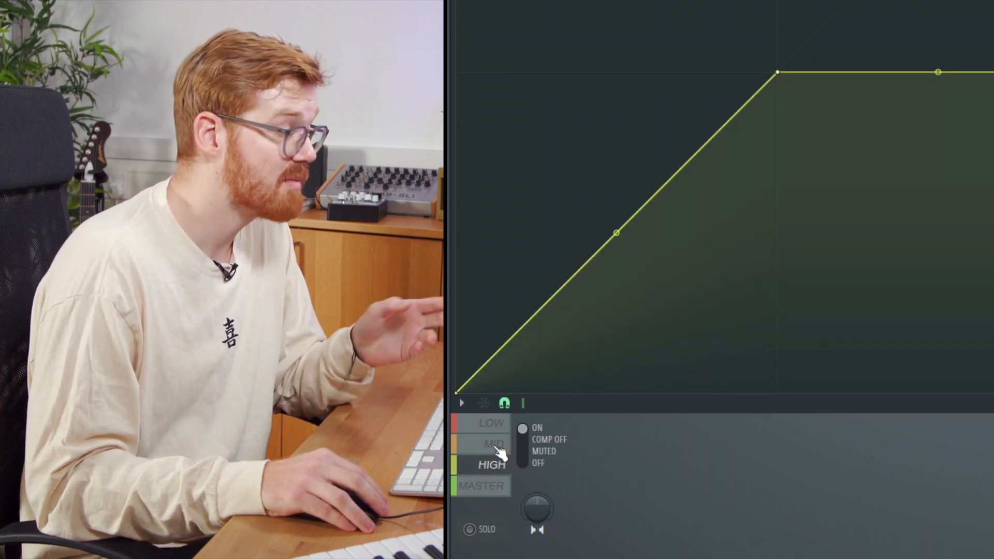
{"action": "left_click", "coordinate": [491, 424]}
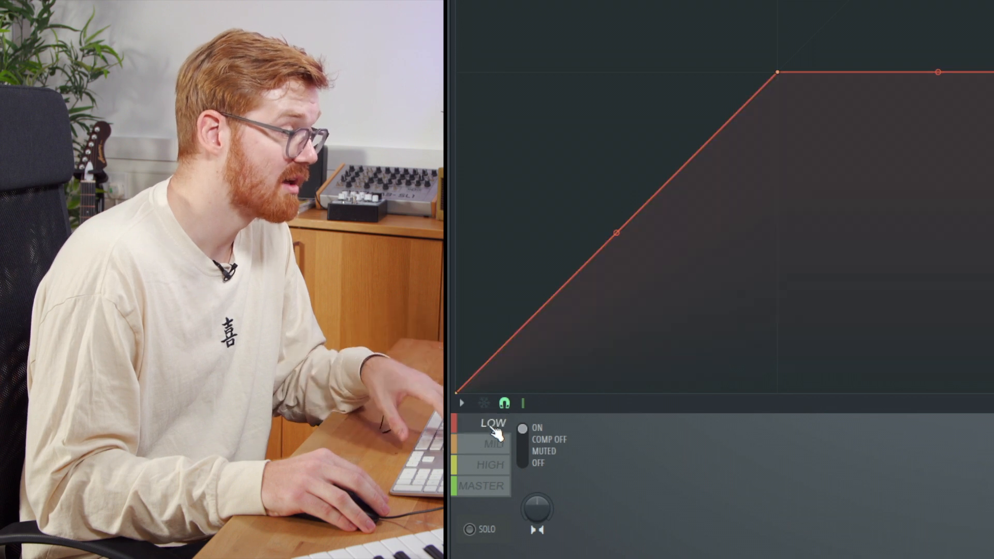
{"action": "left_click", "coordinate": [484, 485]}
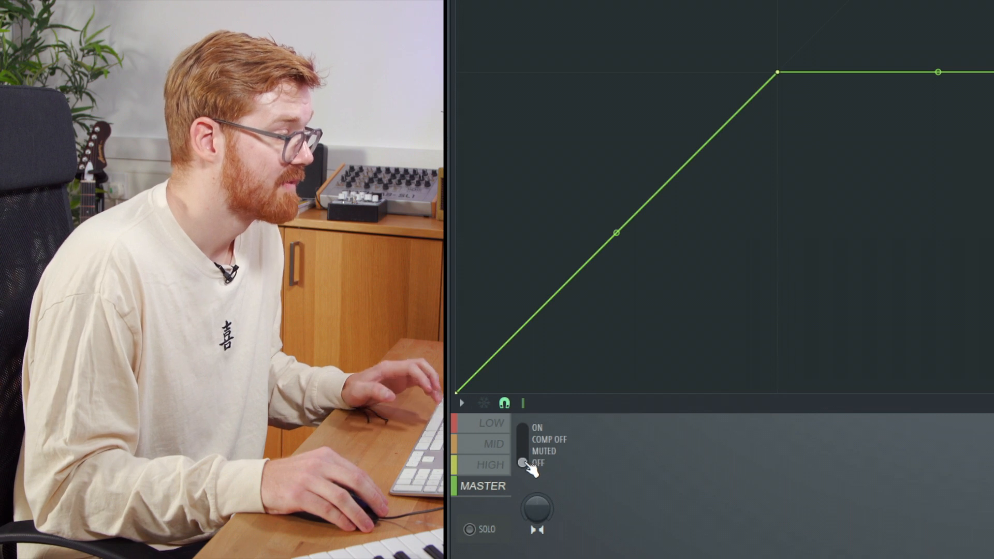
{"action": "left_click", "coordinate": [524, 441]}
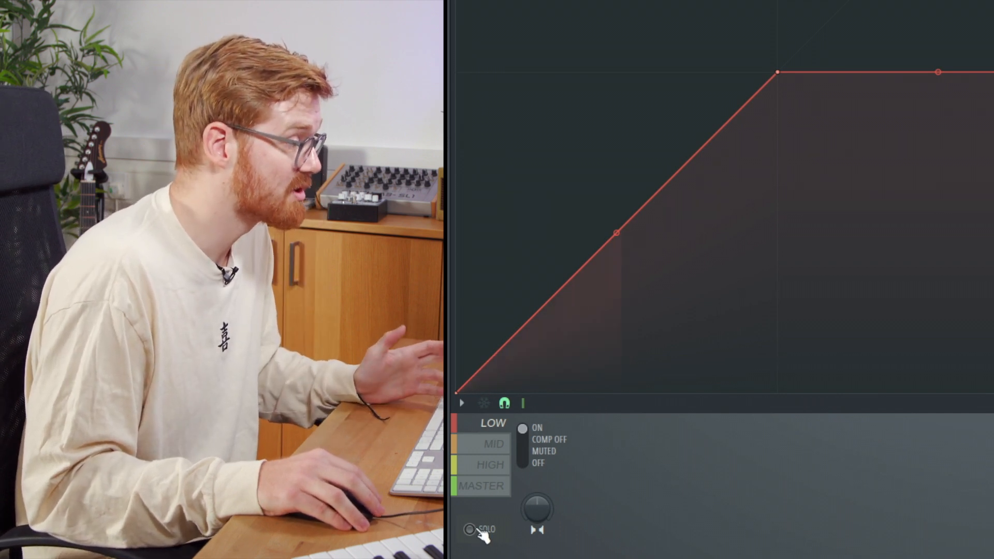
- Solo the low band so only its signal is heard while shaping its curve
{"action": "left_click", "coordinate": [470, 529]}
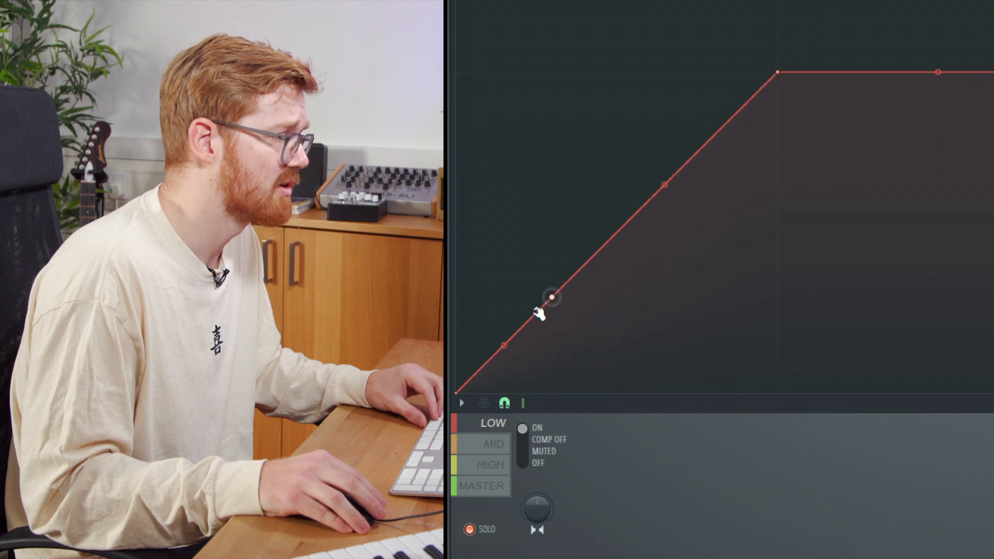
{"action": "mouse_move", "coordinate": [687, 187]}
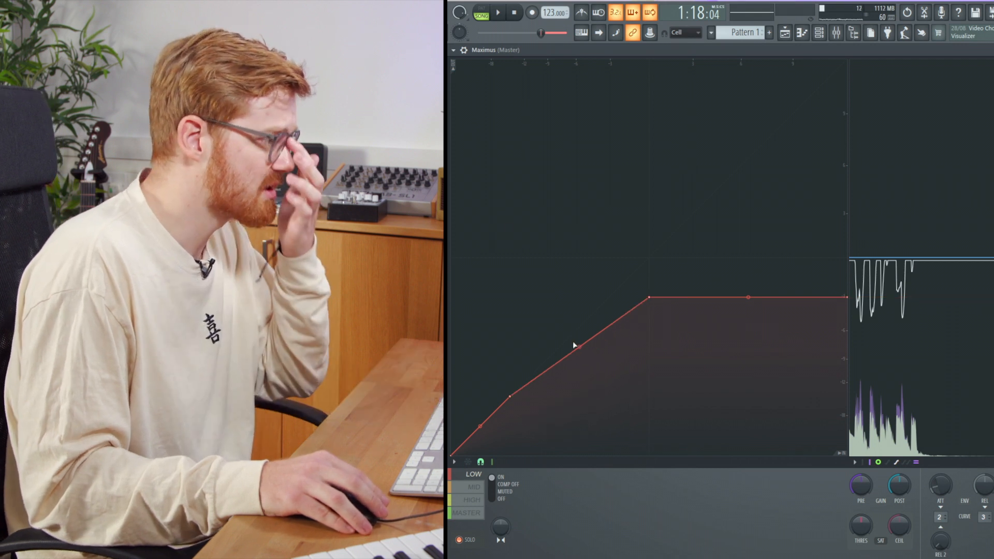
- Bend the lower segment of the low band curve into a gentle concave upward shape
{"action": "left_click_drag", "start_coordinate": [574, 346], "coordinate": [650, 298]}
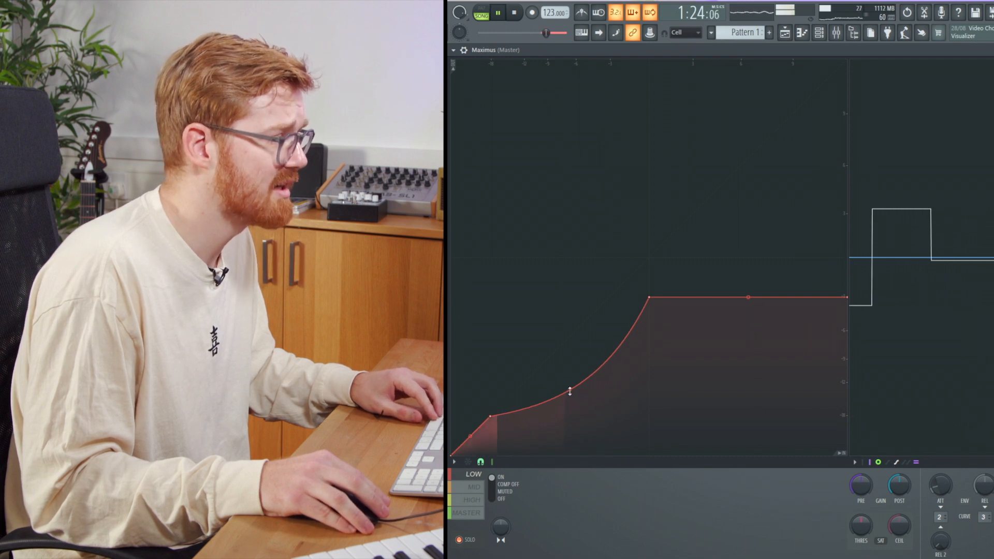
{"action": "left_click_drag", "start_coordinate": [569, 391], "coordinate": [569, 356]}
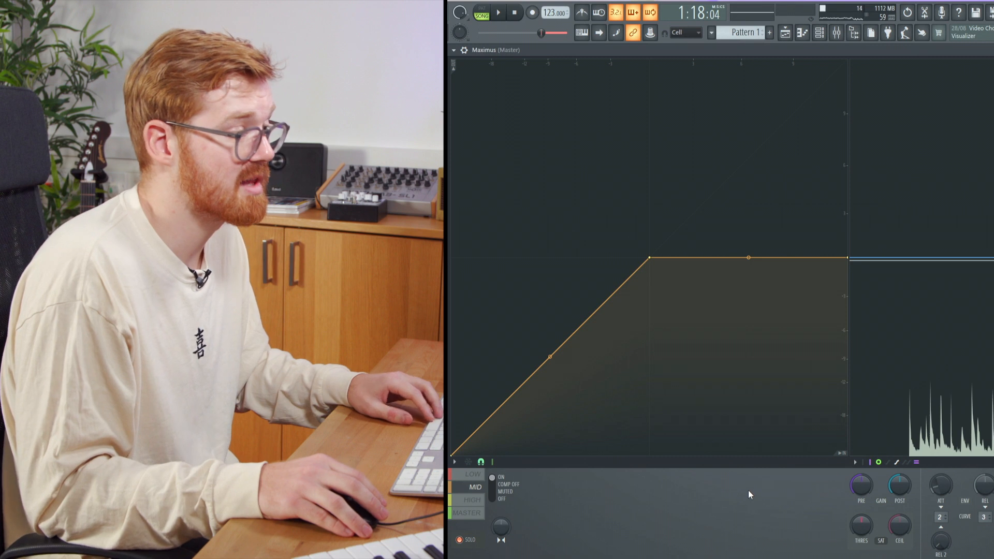
- Form a flat low shelf at the bottom of the mid band curve and fine-tune its end point
{"action": "left_click", "coordinate": [500, 12]}
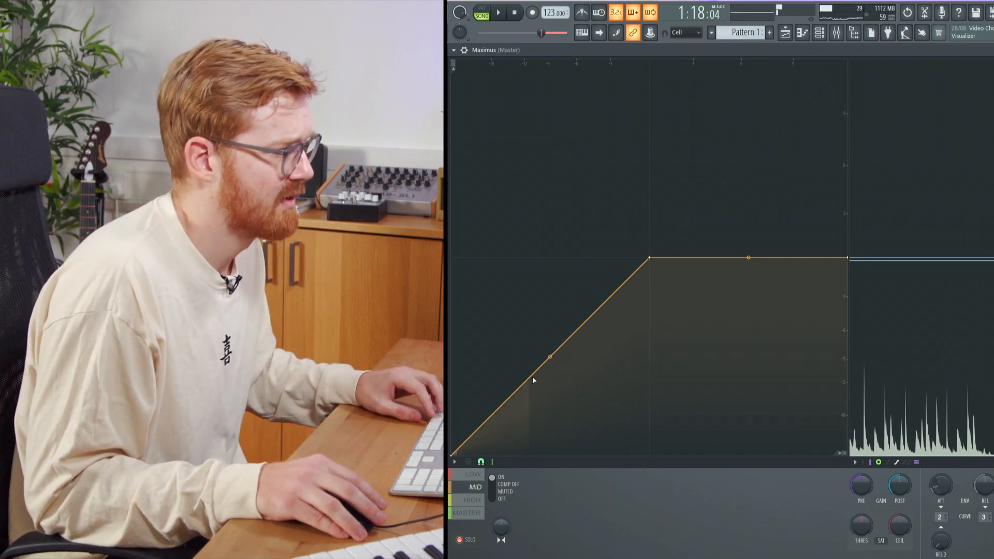
{"action": "left_click_drag", "start_coordinate": [549, 356], "coordinate": [491, 416]}
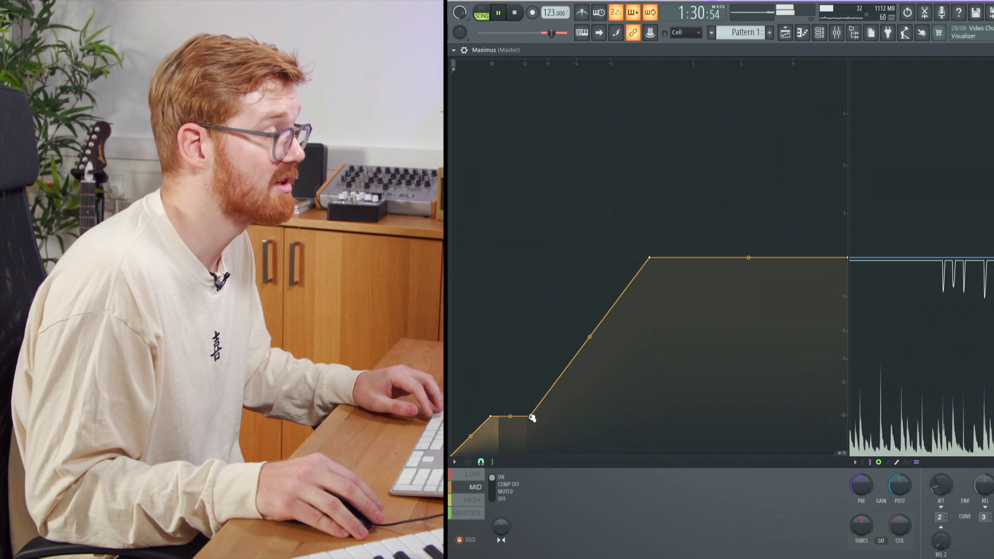
{"action": "left_click_drag", "start_coordinate": [532, 417], "coordinate": [531, 398]}
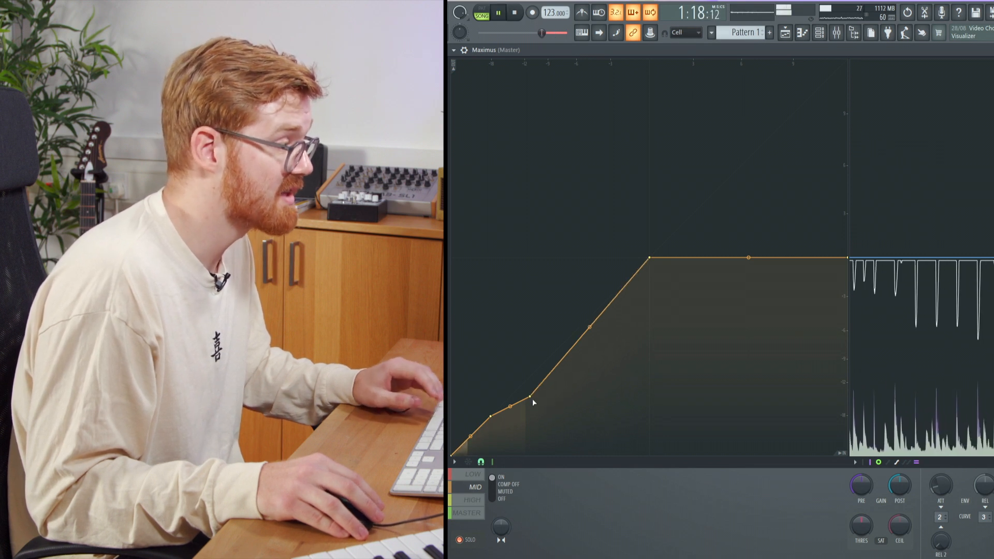
{"action": "left_click_drag", "start_coordinate": [529, 400], "coordinate": [530, 414]}
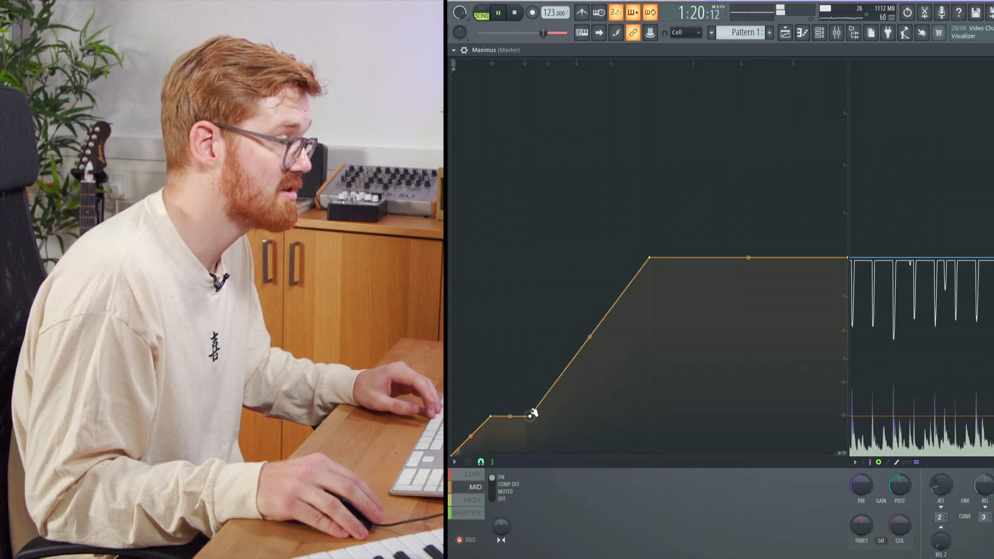
{"action": "left_click_drag", "start_coordinate": [532, 416], "coordinate": [526, 424]}
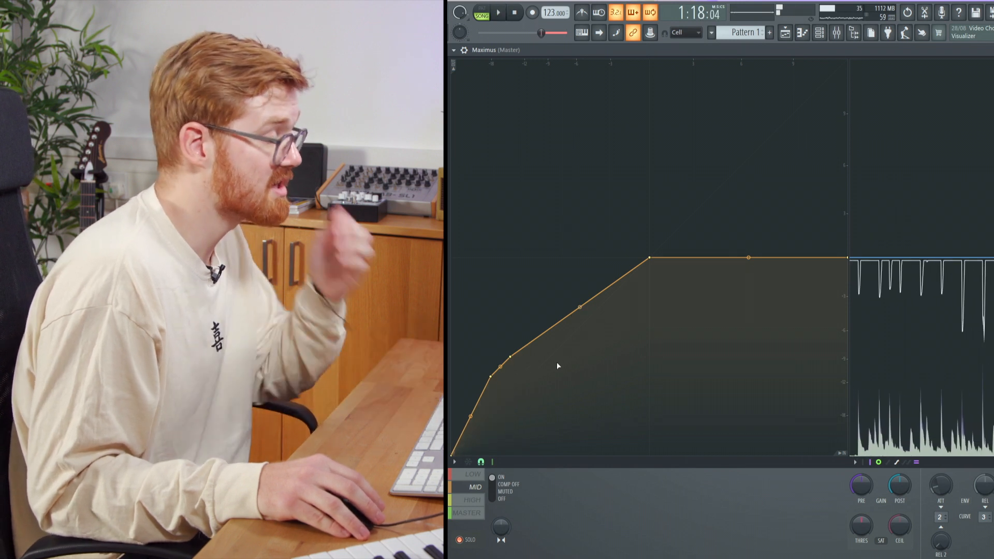
- Remove the extra mid curve points and reshape the remainder into a low knee with a steeper rise
{"action": "right_click", "coordinate": [511, 359]}
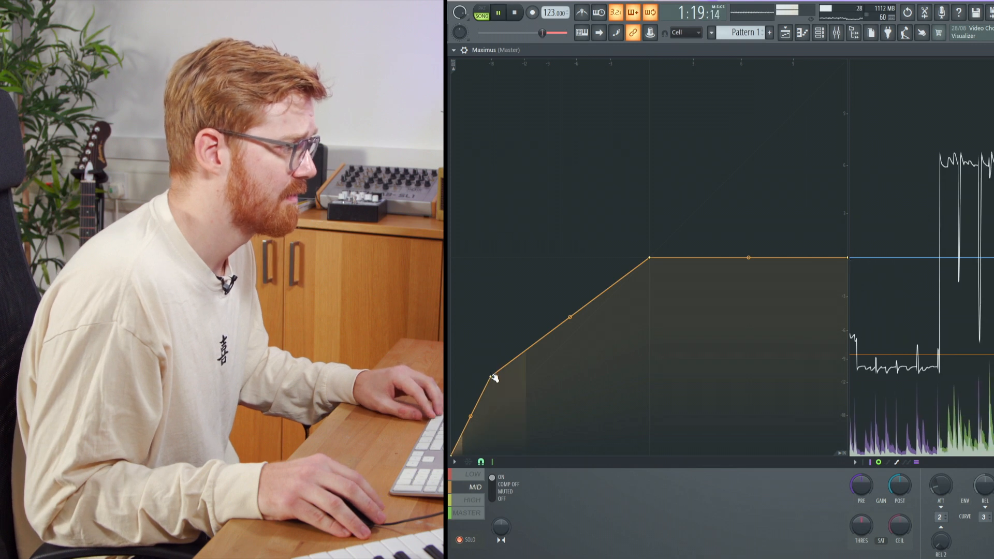
{"action": "left_click_drag", "start_coordinate": [495, 378], "coordinate": [508, 395]}
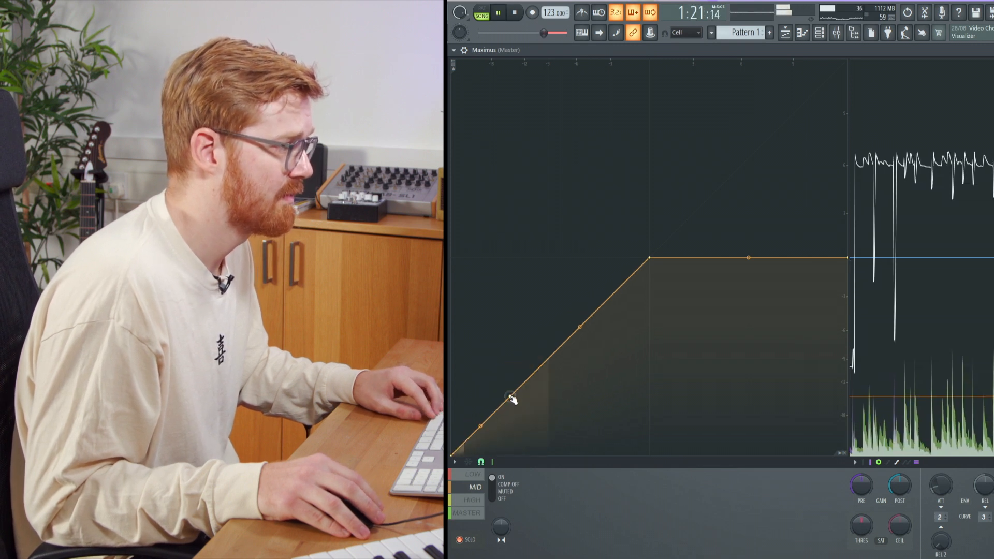
{"action": "left_click_drag", "start_coordinate": [510, 395], "coordinate": [549, 398]}
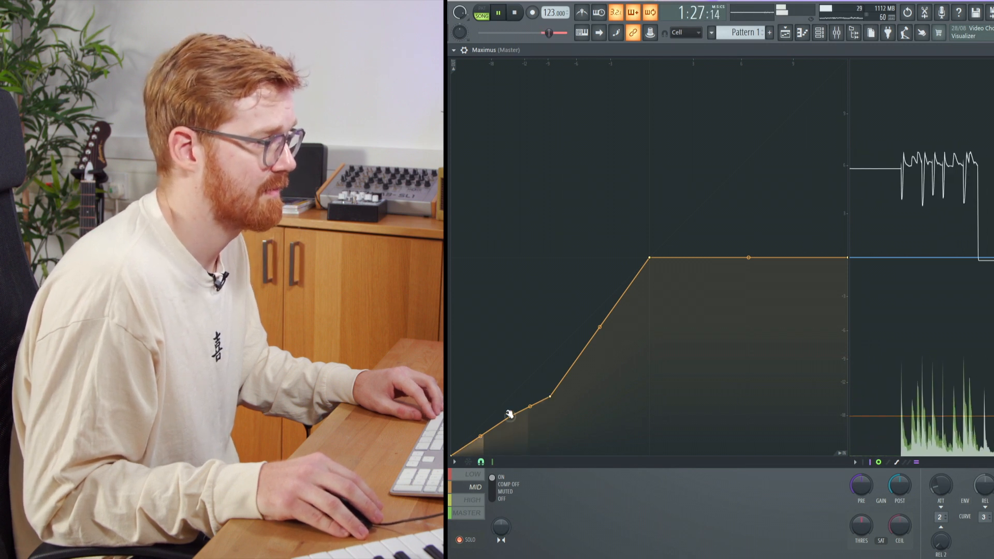
{"action": "left_click_drag", "start_coordinate": [510, 412], "coordinate": [547, 380]}
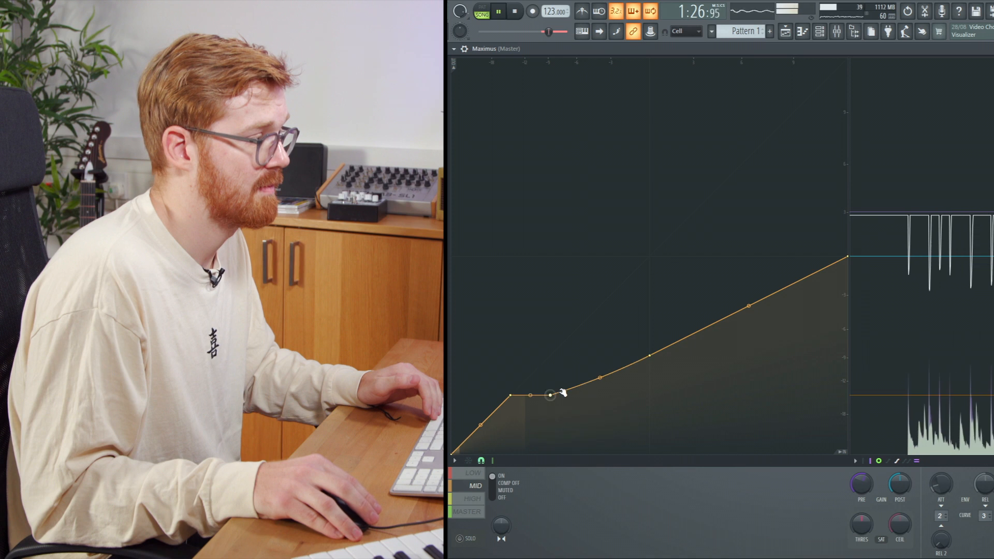
- Stretch the mid band curve into a long gradual ramp rising from the low knee
{"action": "left_click_drag", "start_coordinate": [550, 394], "coordinate": [512, 398]}
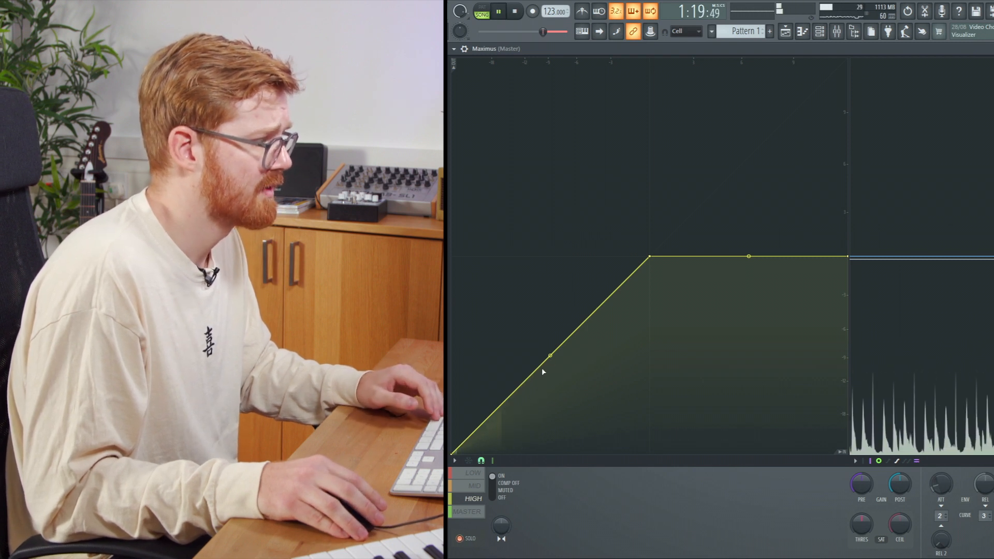
- Round off the low end of the high band curve into a gentle knee near the base
{"action": "left_click_drag", "start_coordinate": [550, 355], "coordinate": [529, 375]}
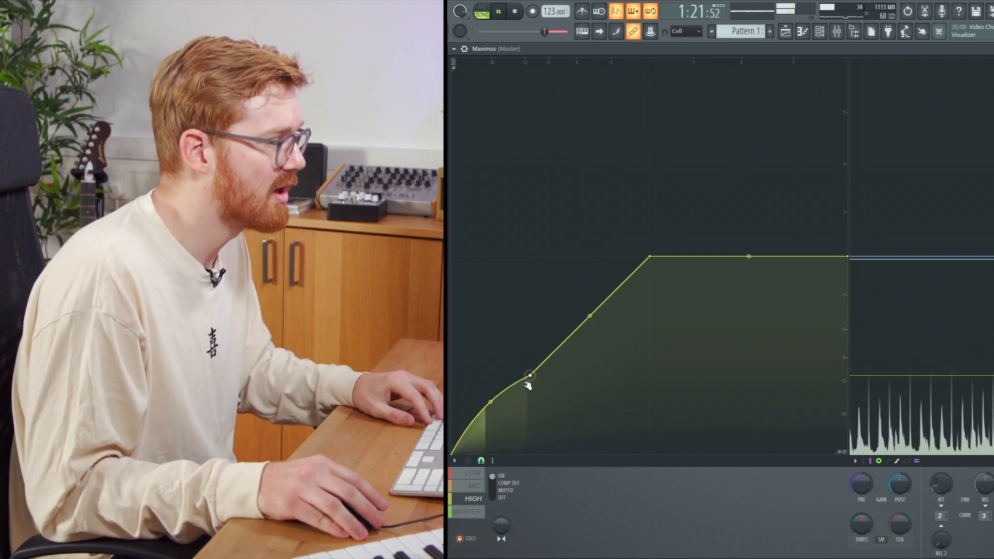
{"action": "left_click_drag", "start_coordinate": [530, 374], "coordinate": [510, 393]}
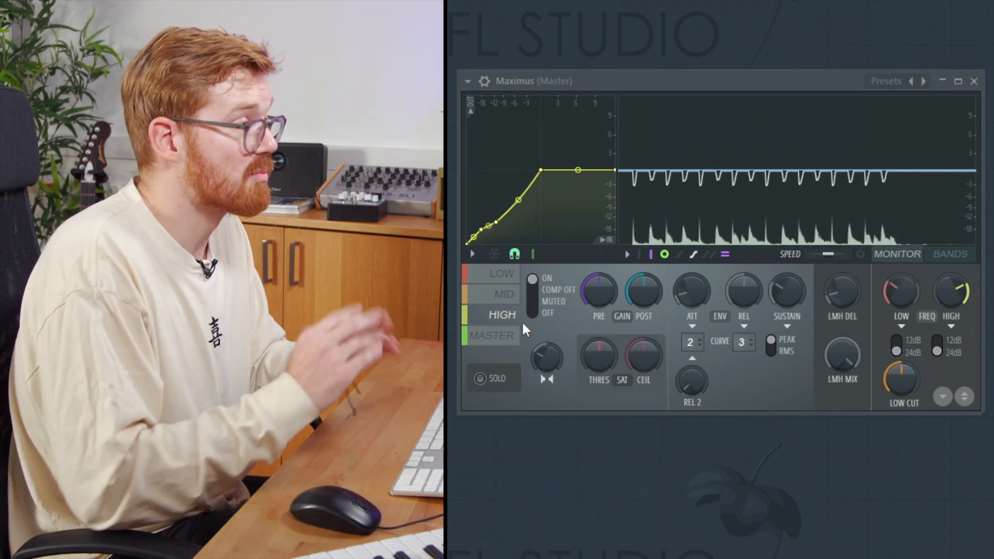
- Switch Maximus to editing the master band
{"action": "left_click", "coordinate": [492, 336]}
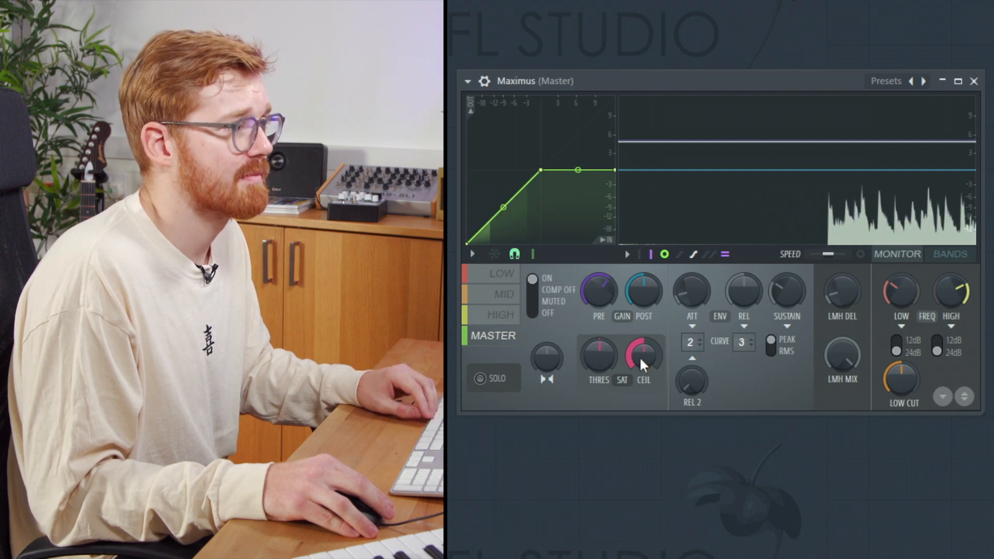
- Dial in saturation on the master band with the SAT/CEIL knob
{"action": "left_click_drag", "start_coordinate": [643, 359], "coordinate": [644, 353]}
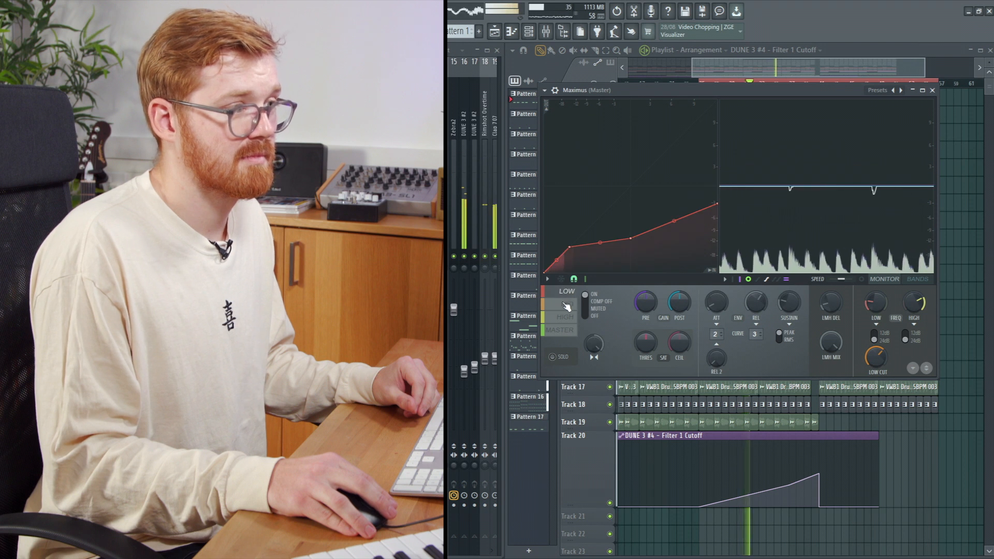
- Return to the master band, adjust the crossover controls, and close the Maximus window to the playlist
{"action": "left_click", "coordinate": [563, 304]}
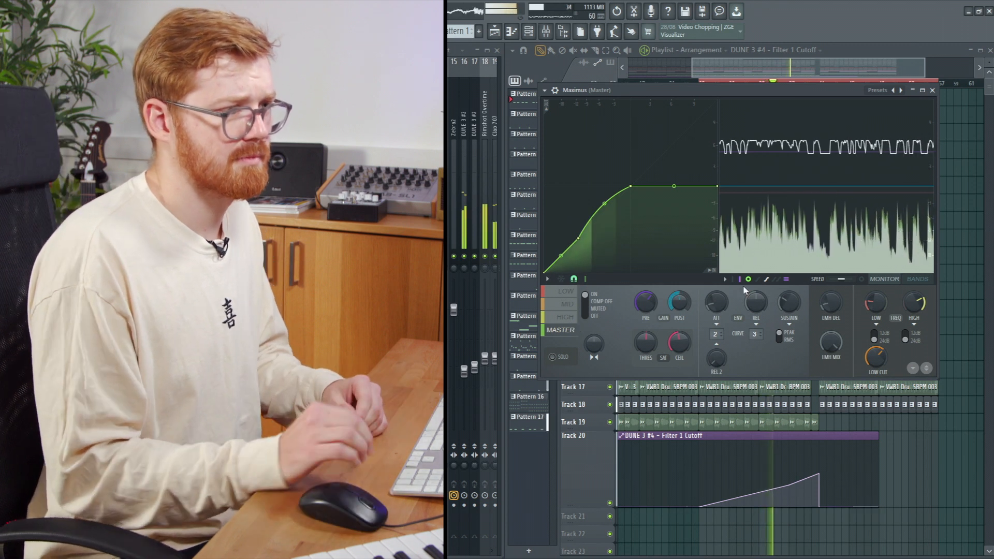
{"action": "left_click", "coordinate": [916, 278]}
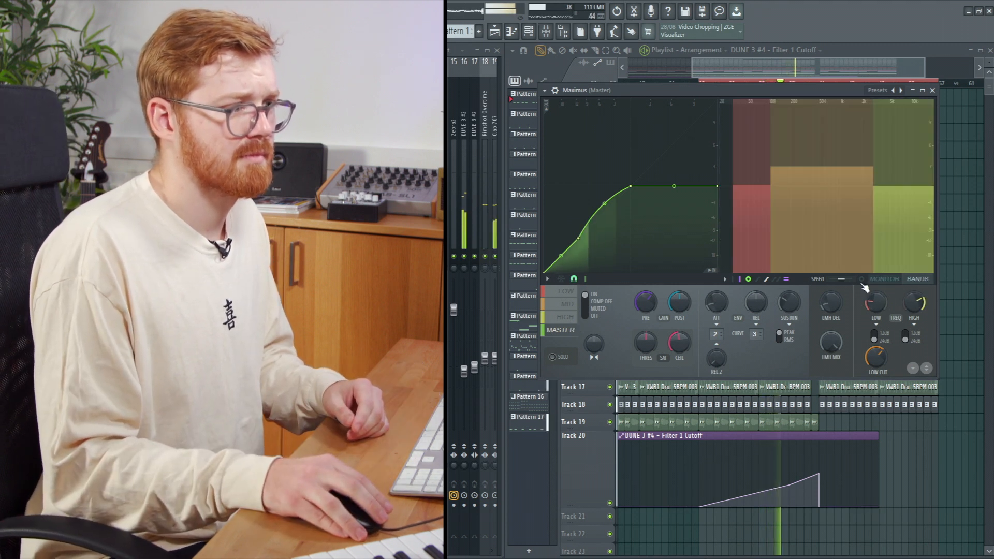
{"action": "left_click", "coordinate": [885, 279]}
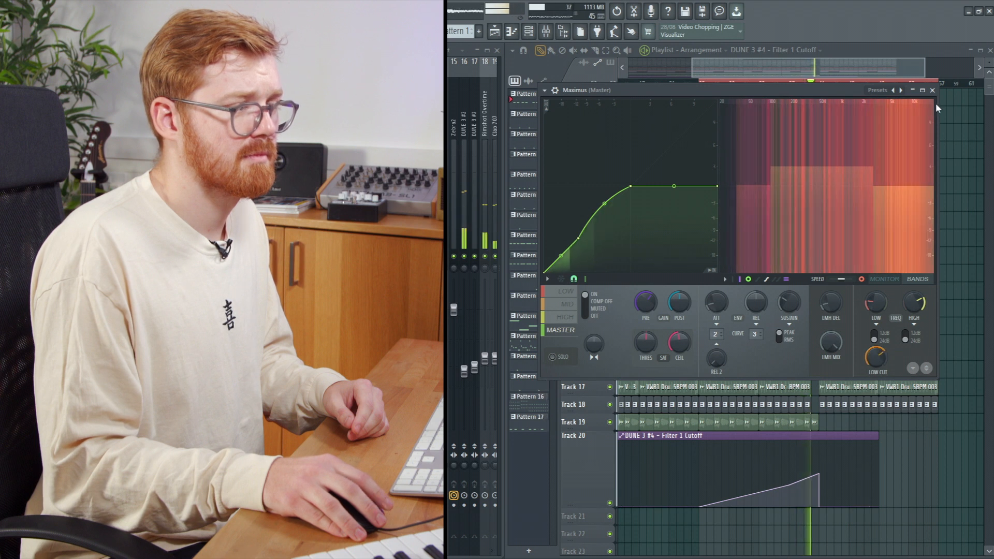
{"action": "left_click", "coordinate": [932, 89]}
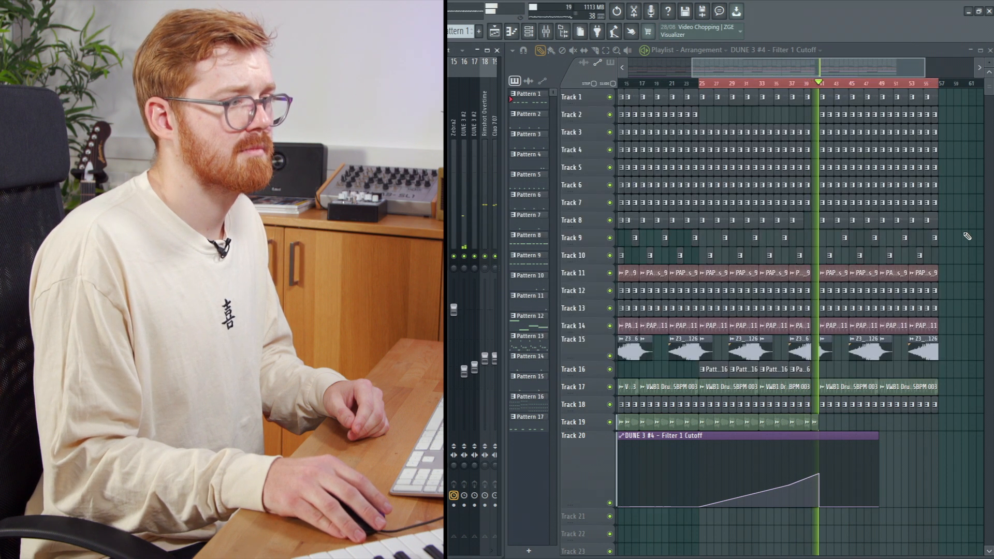